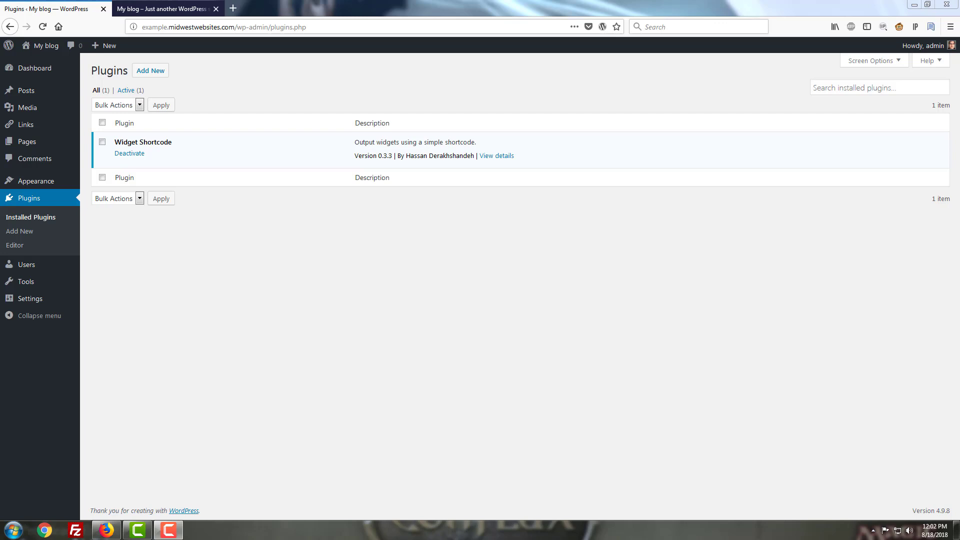
mouse_move(35, 181)
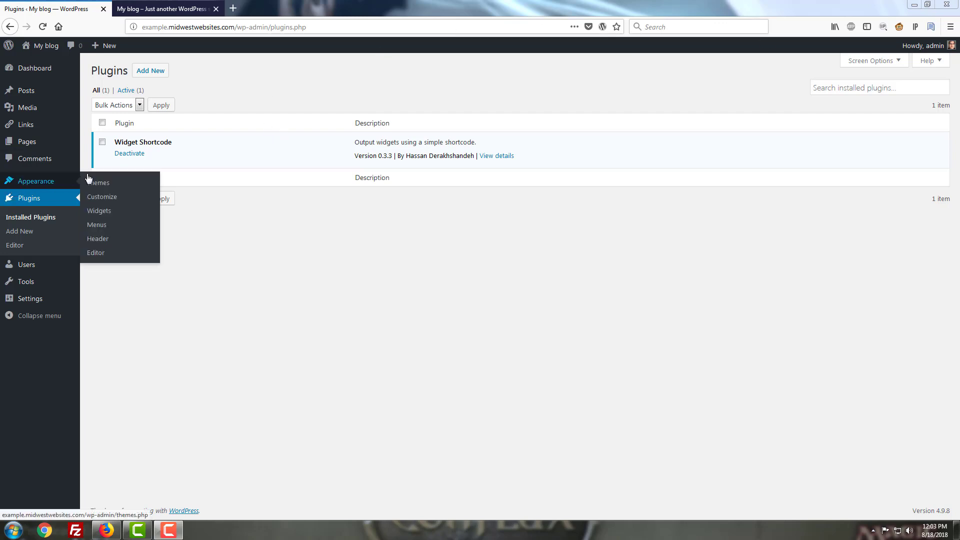
mouse_move(107, 214)
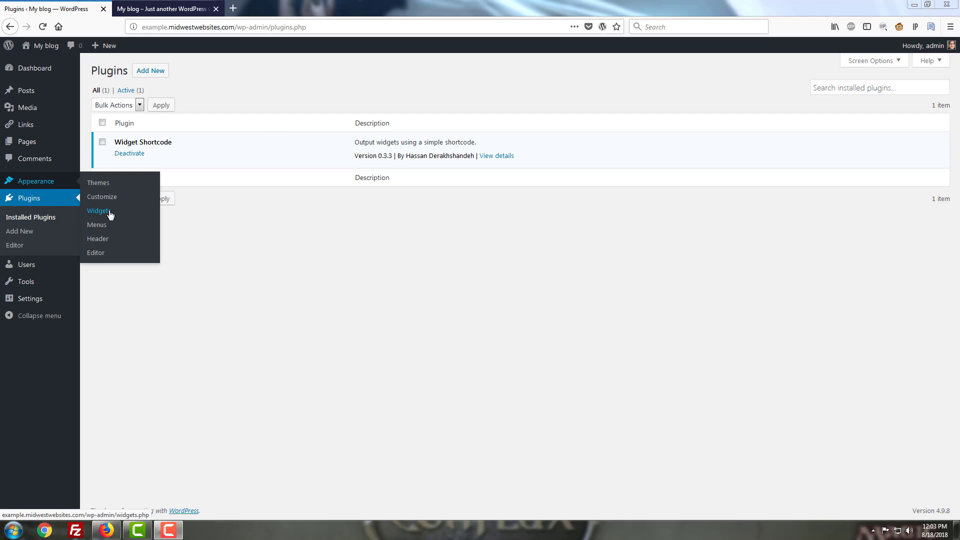
Step: Go to the Widgets admin page and scroll through the available widgets and sidebar areas
click(98, 211)
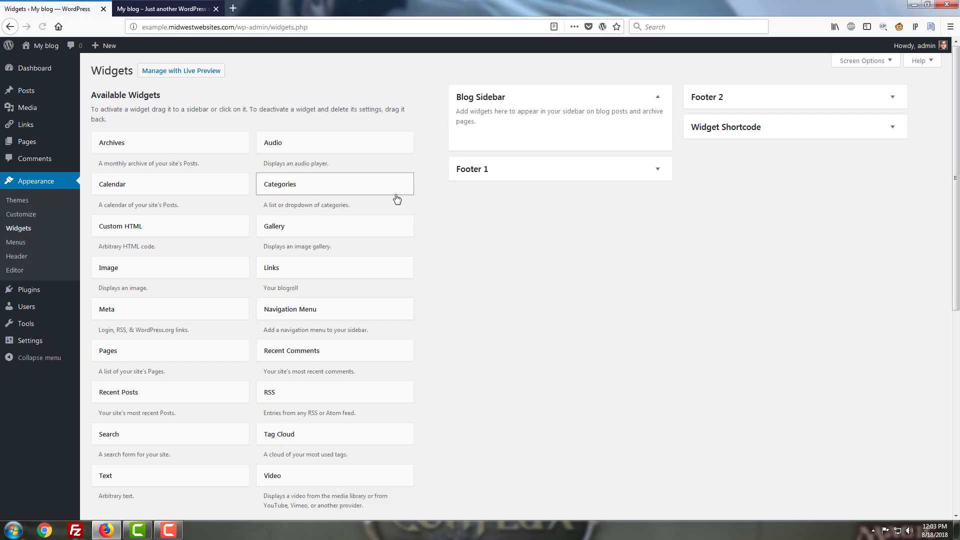
mouse_move(731, 70)
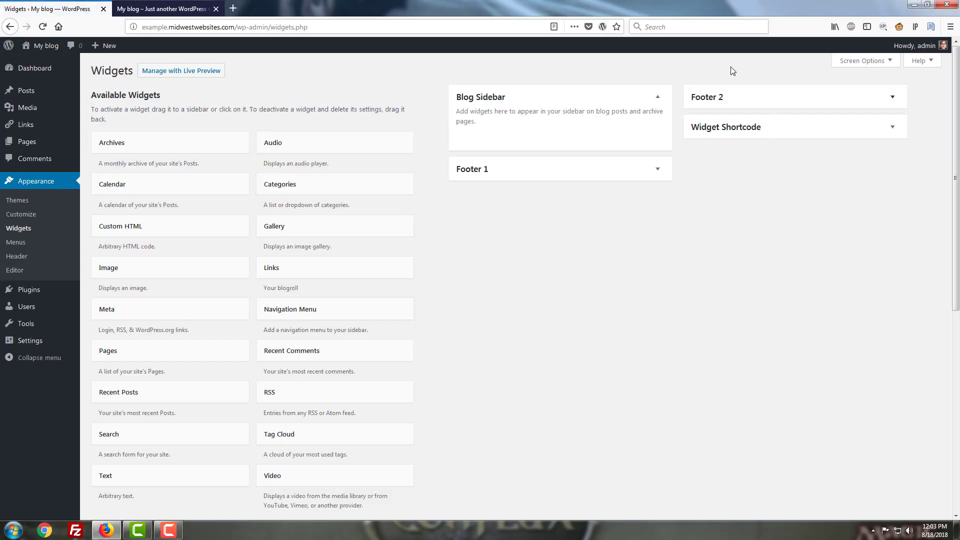
mouse_move(623, 132)
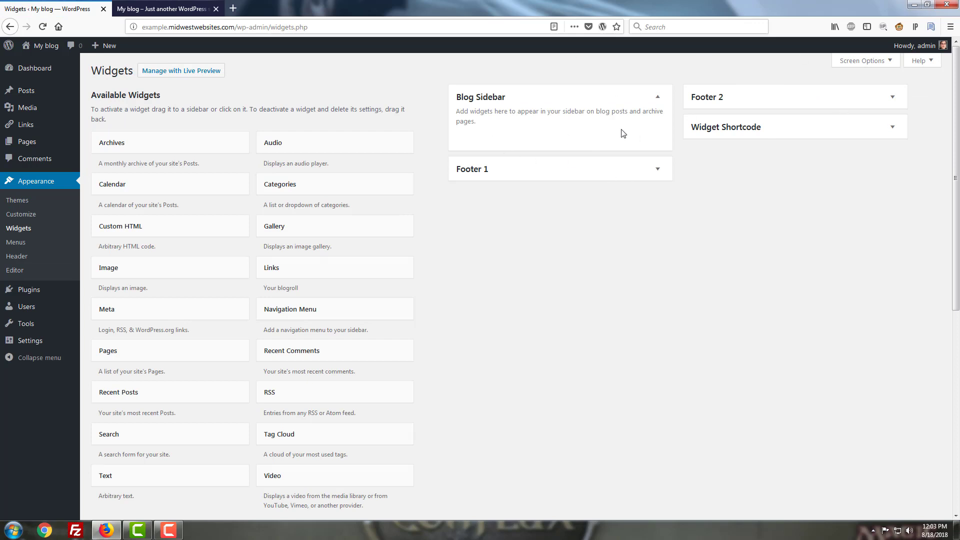
mouse_move(613, 142)
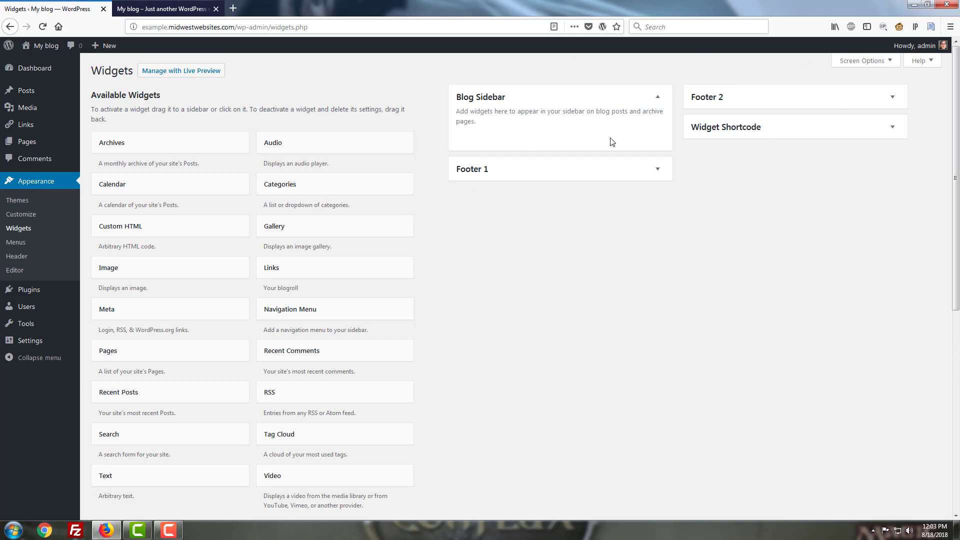
mouse_move(593, 132)
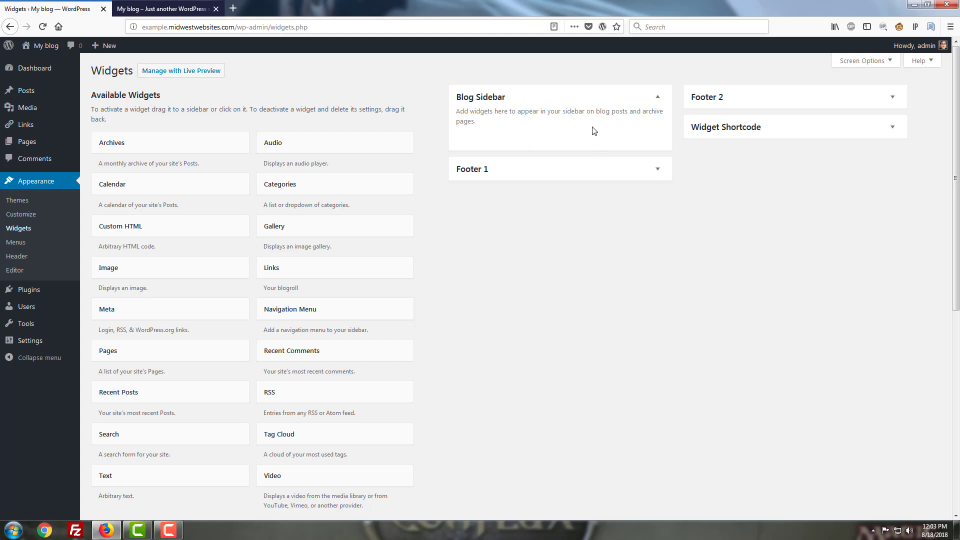
mouse_move(520, 175)
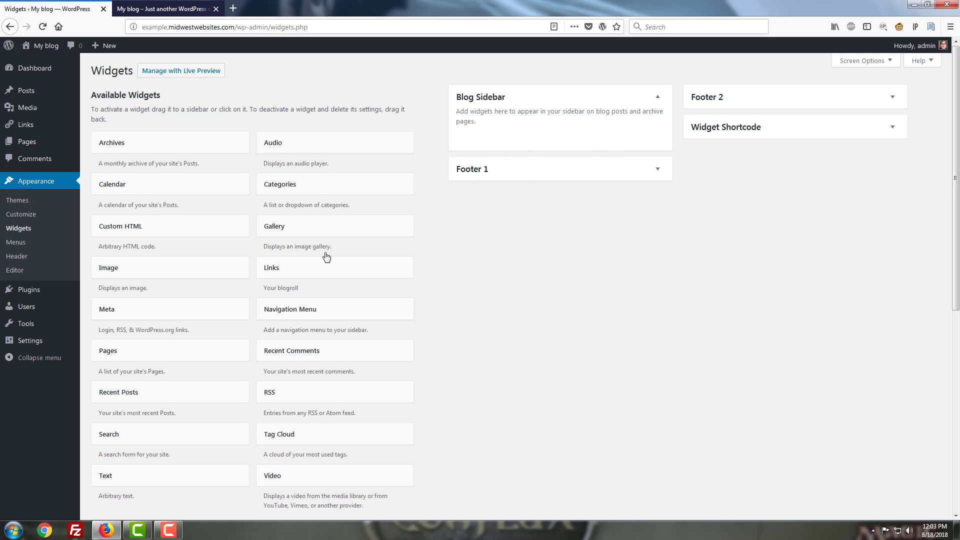
scroll(down, 3)
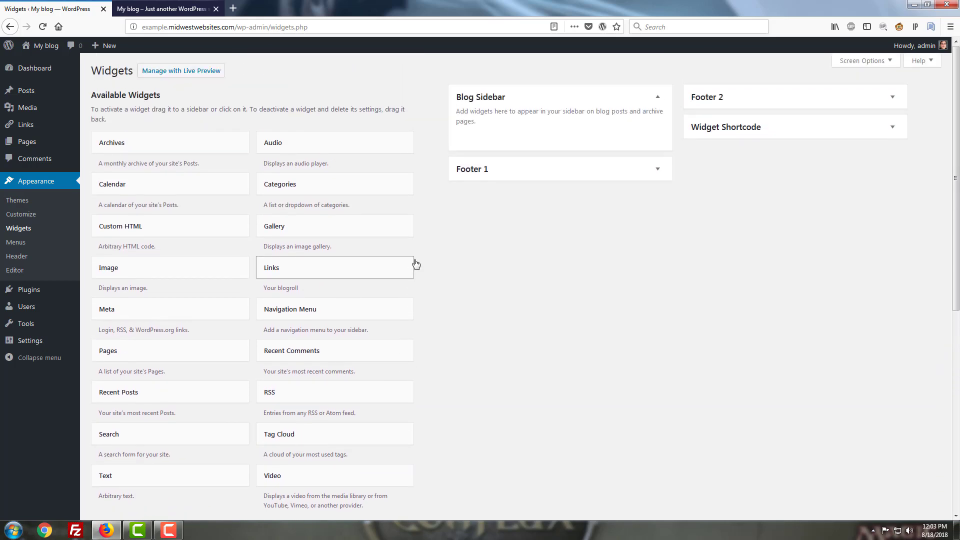
mouse_move(386, 258)
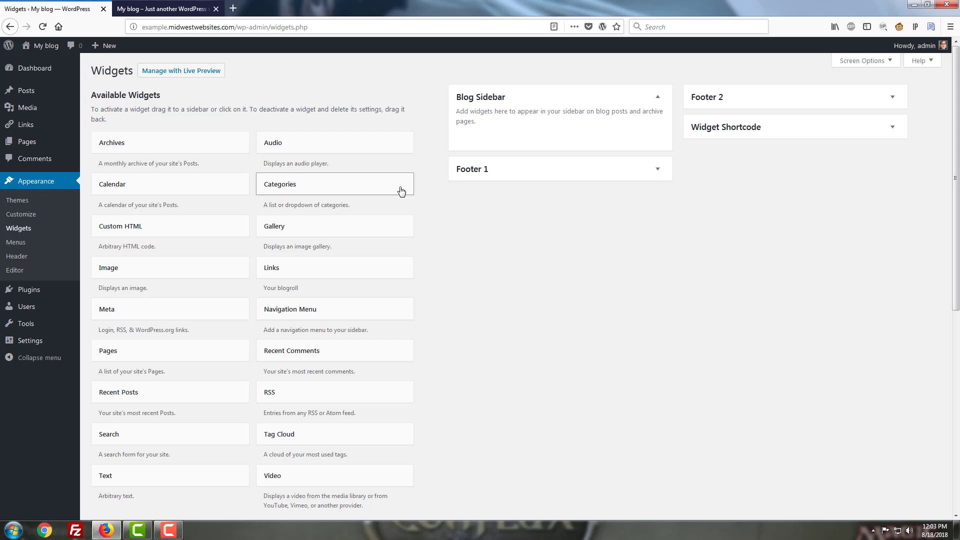
mouse_move(398, 230)
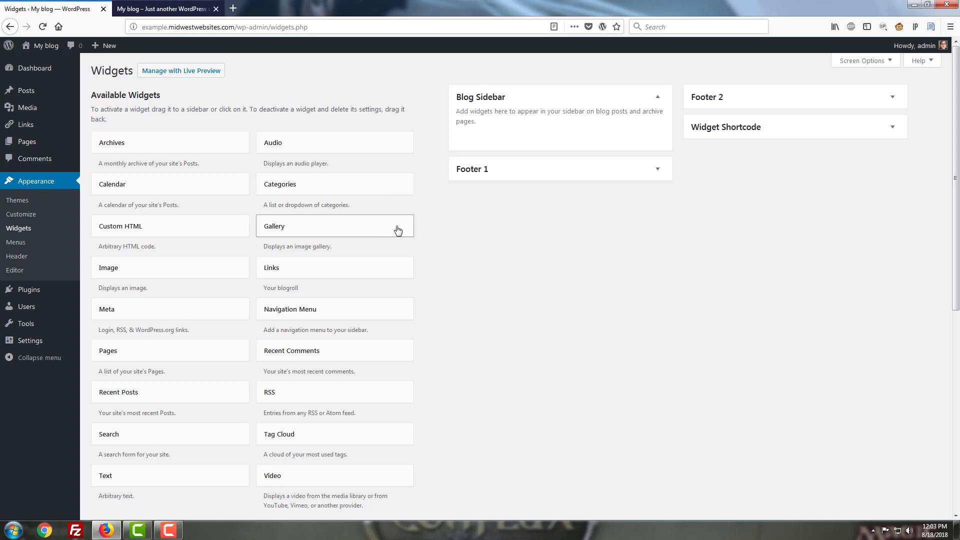
mouse_move(485, 333)
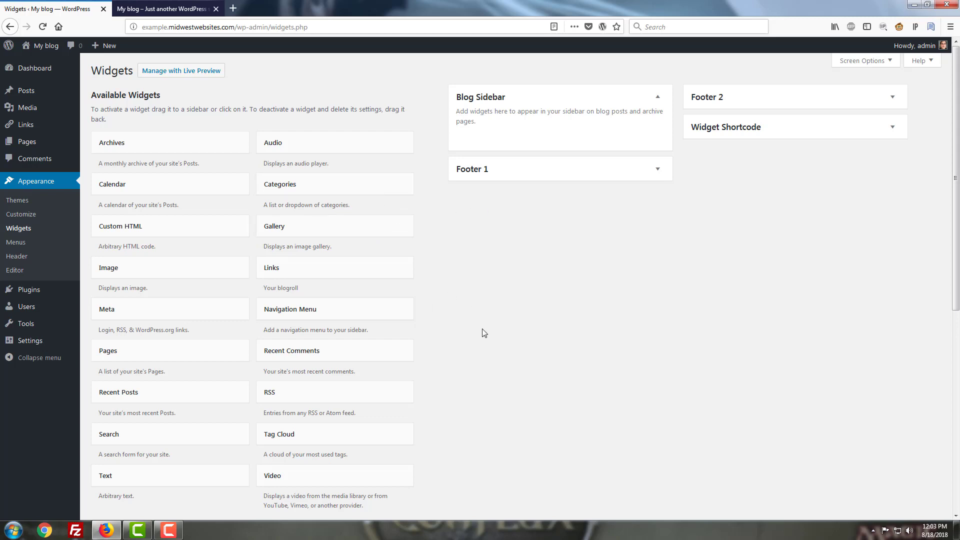
scroll(down, 3)
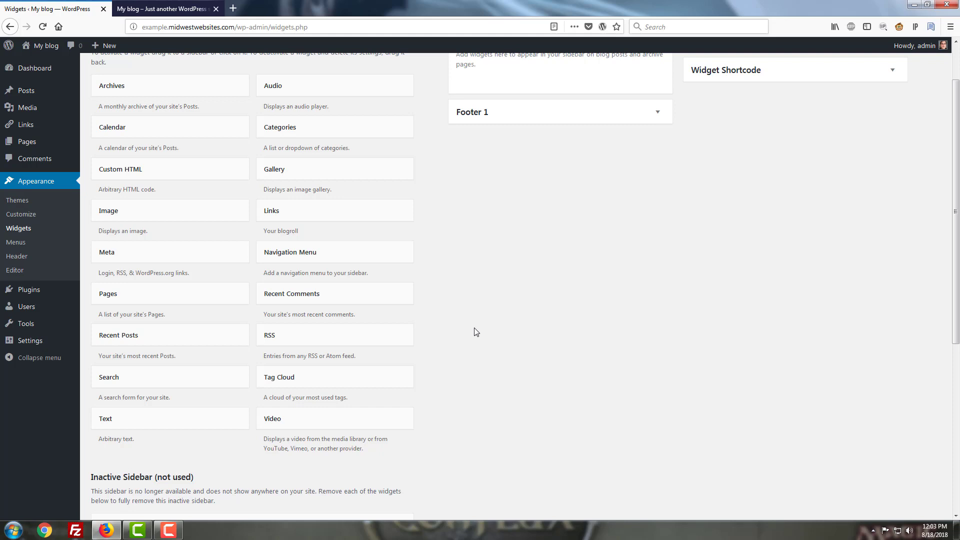
mouse_move(450, 324)
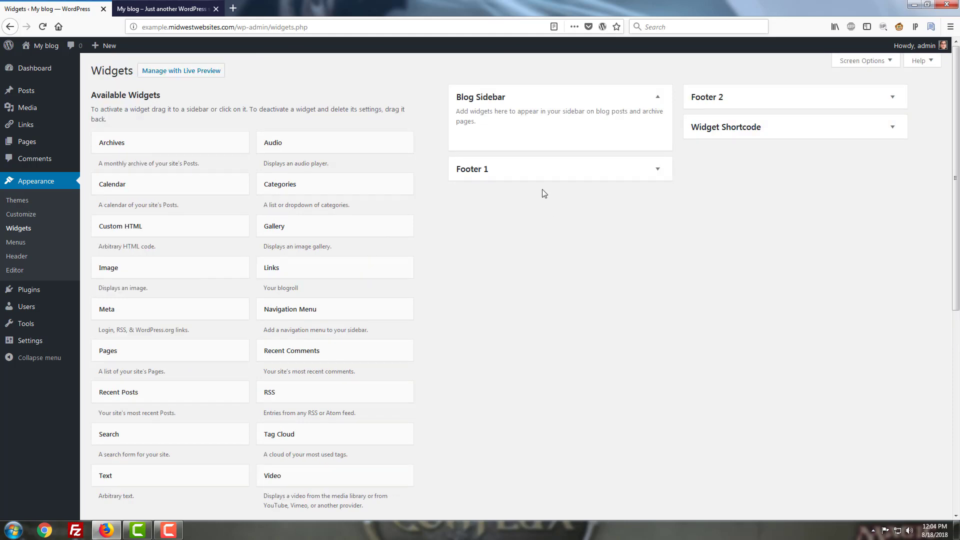
mouse_move(366, 248)
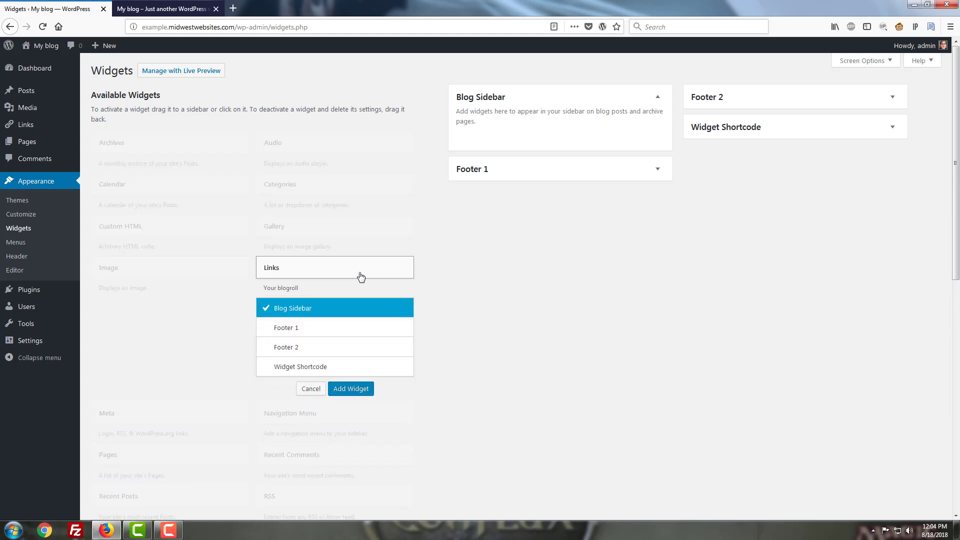
mouse_move(318, 334)
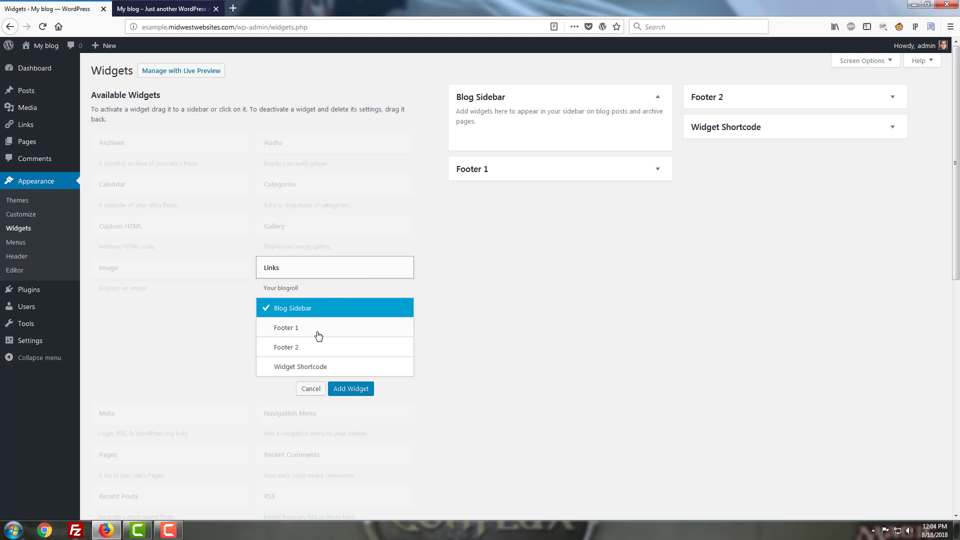
mouse_move(343, 398)
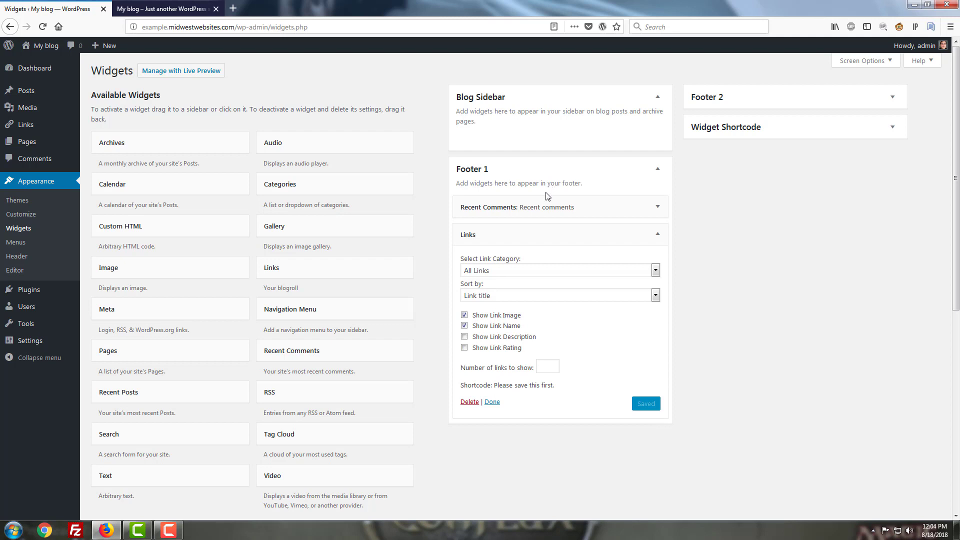
mouse_move(460, 232)
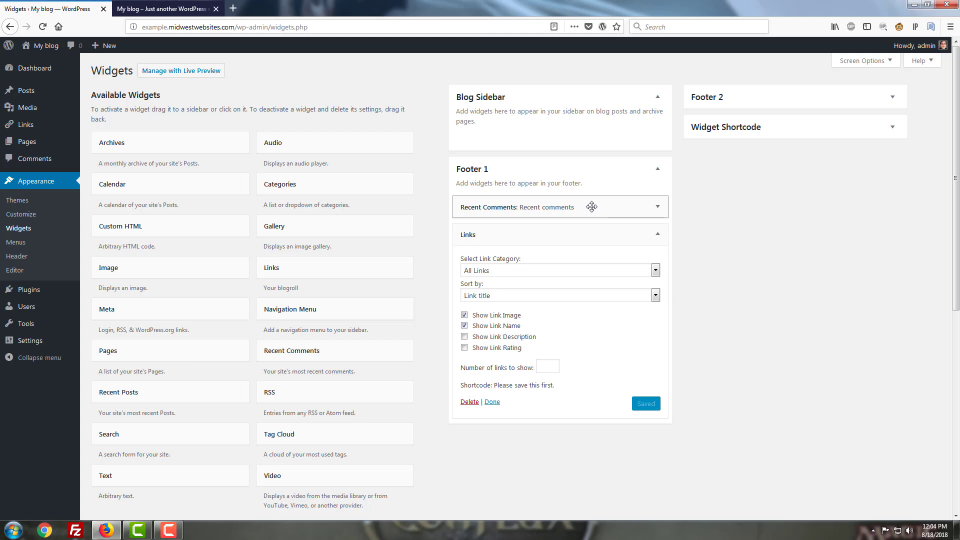
mouse_move(530, 280)
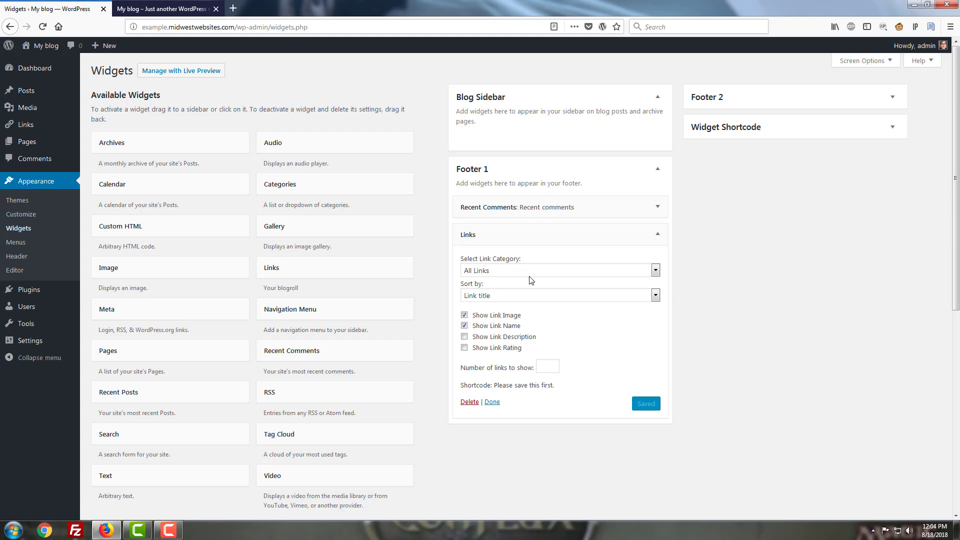
mouse_move(517, 255)
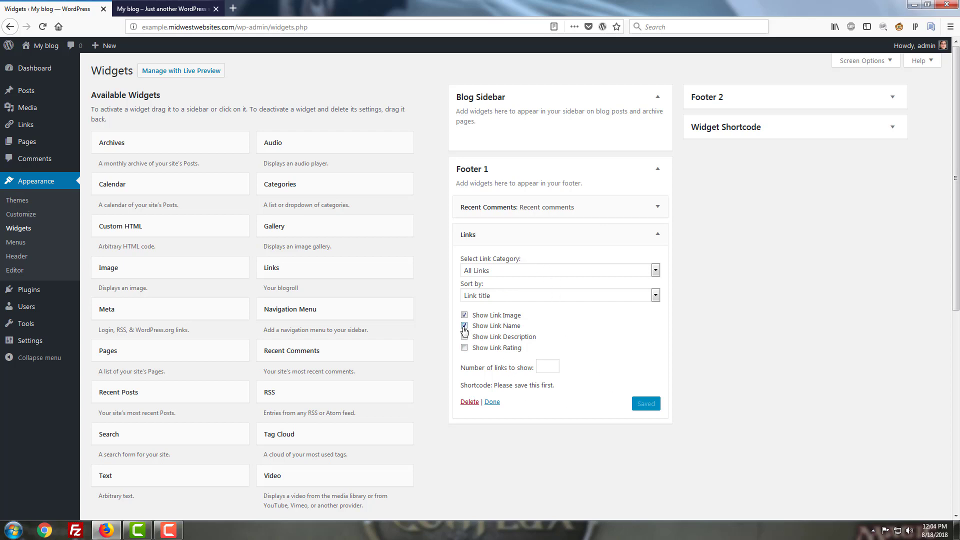
Step: Set the Links footer widget's Sort by option to Link rating
click(464, 326)
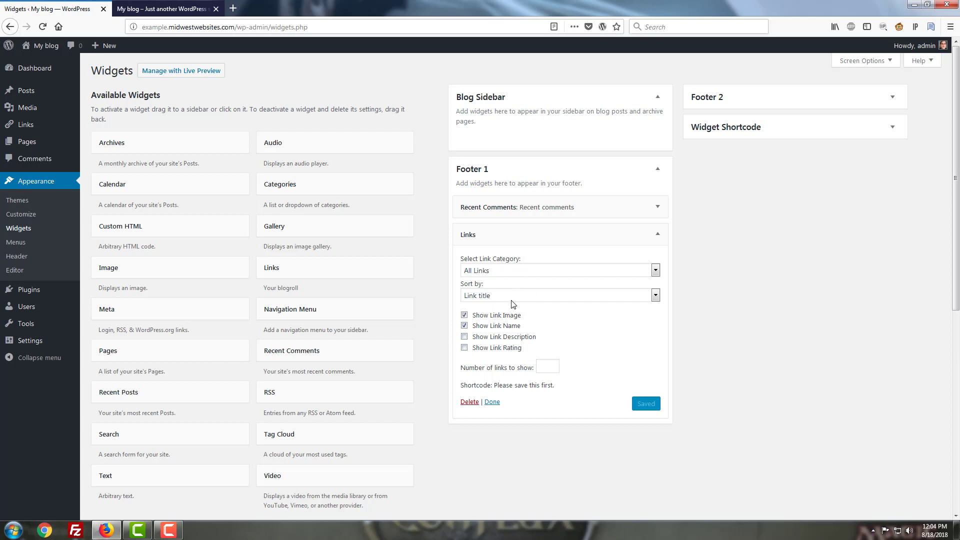
click(560, 295)
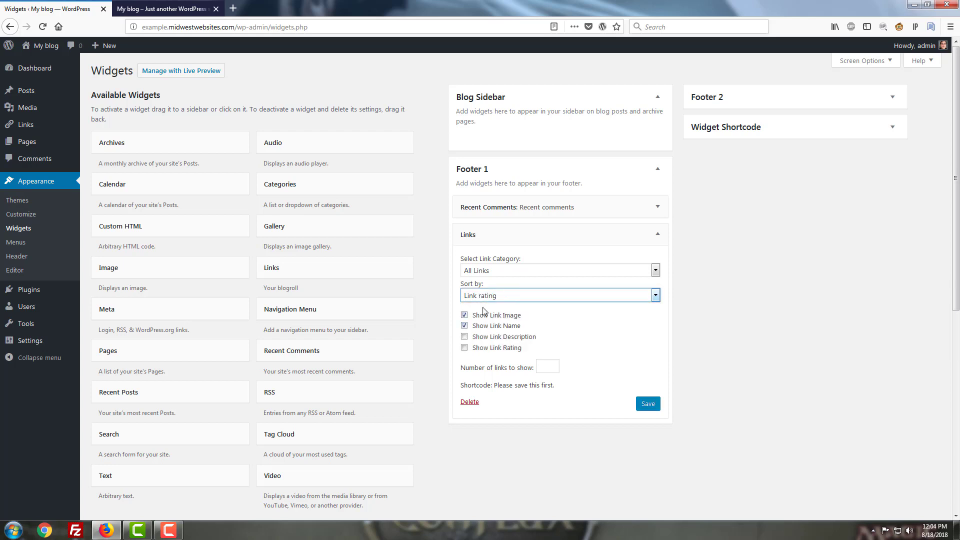
click(648, 403)
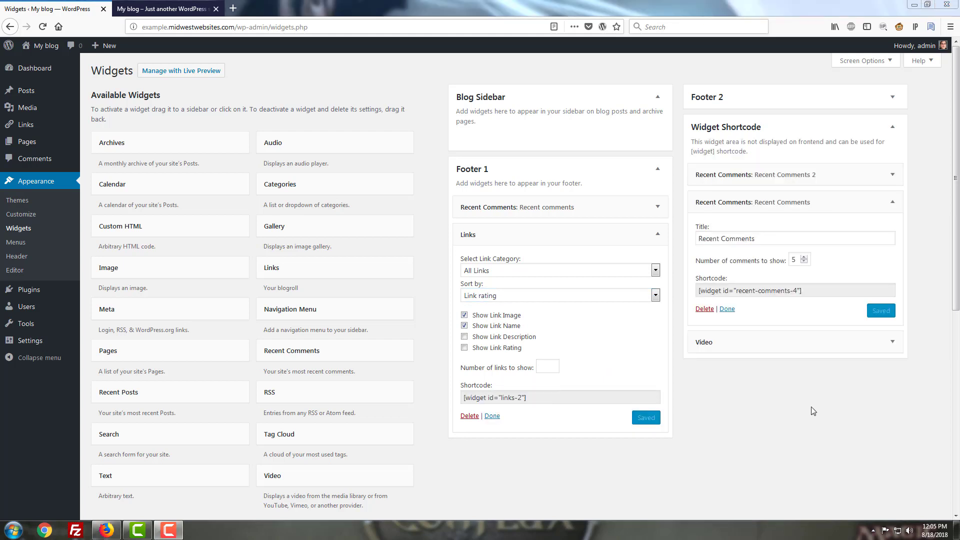
mouse_move(874, 426)
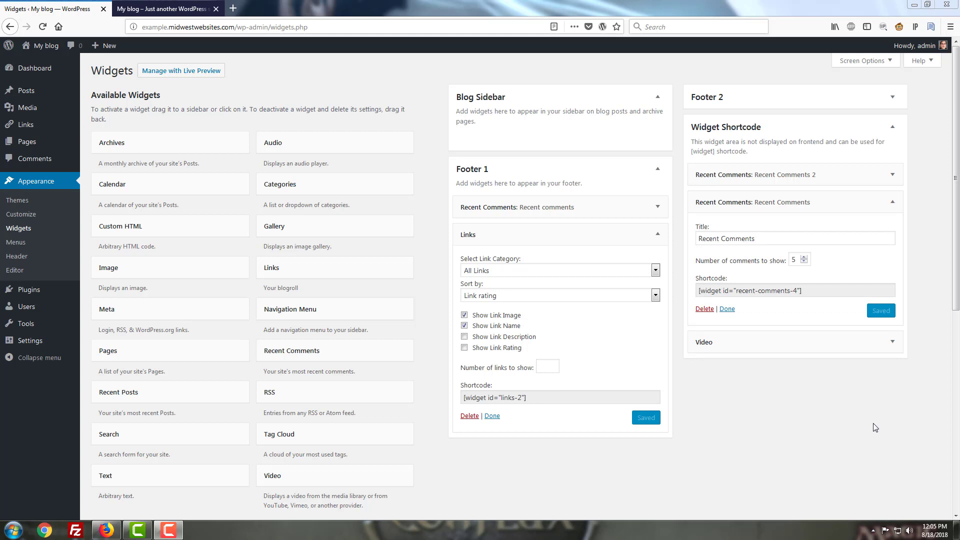
Step: Copy the Recent Comments widget's shortcode and head to the Posts list
click(794, 290)
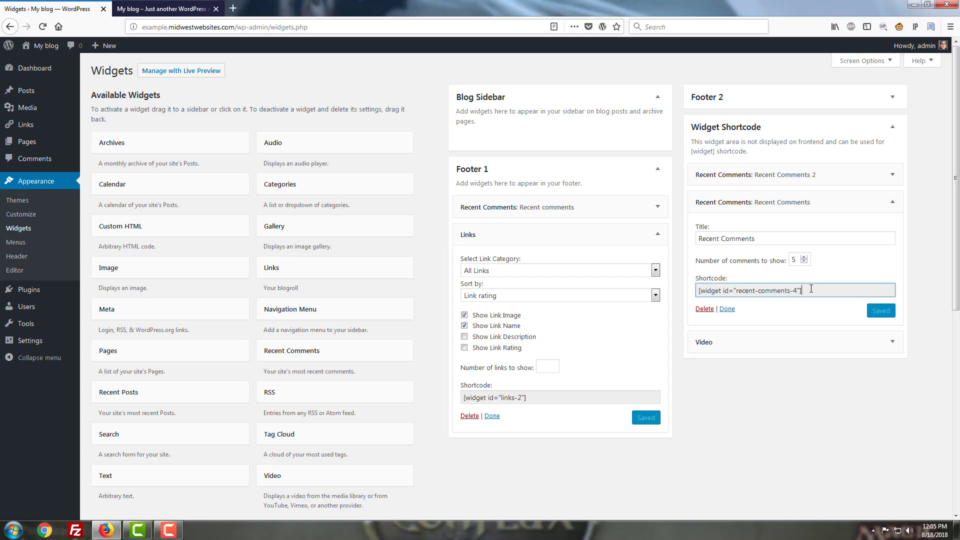
right_click(748, 290)
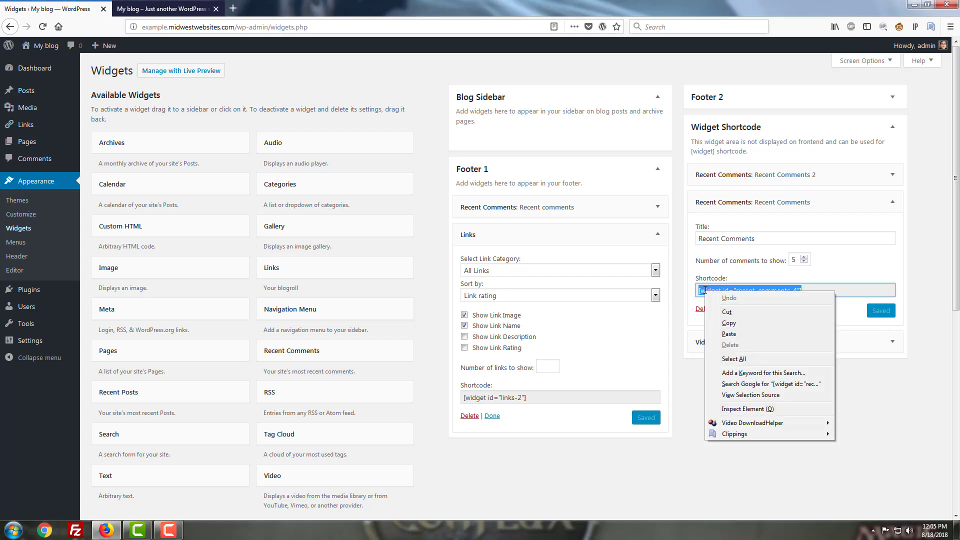
click(734, 326)
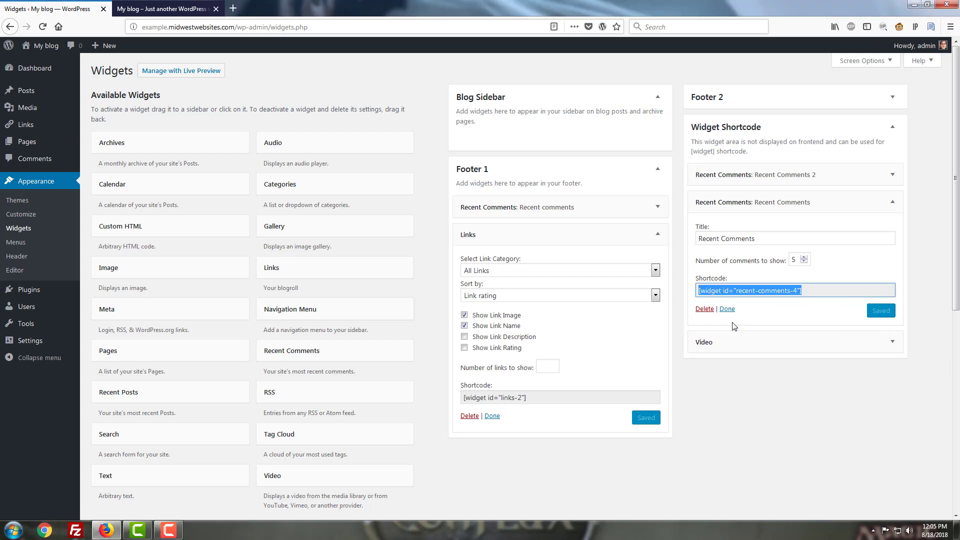
mouse_move(58, 128)
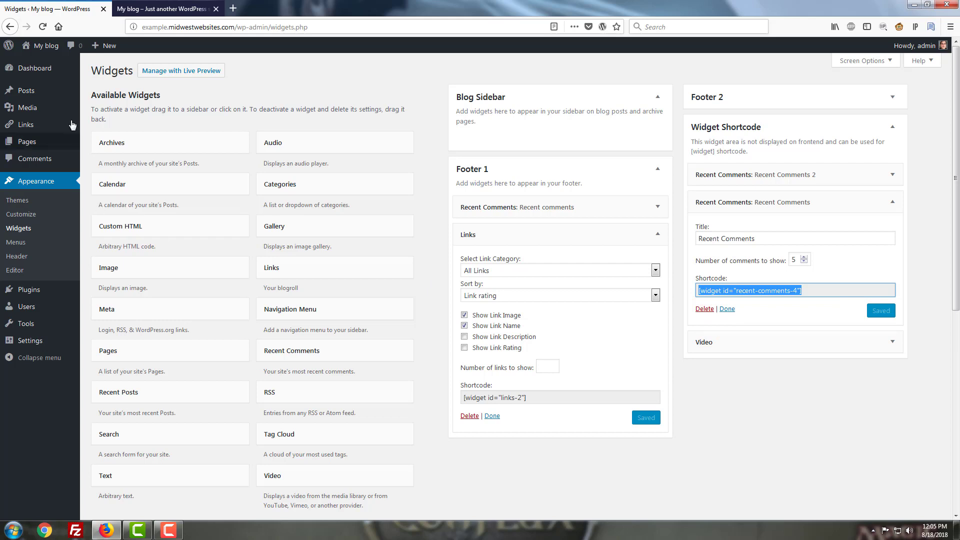
click(26, 90)
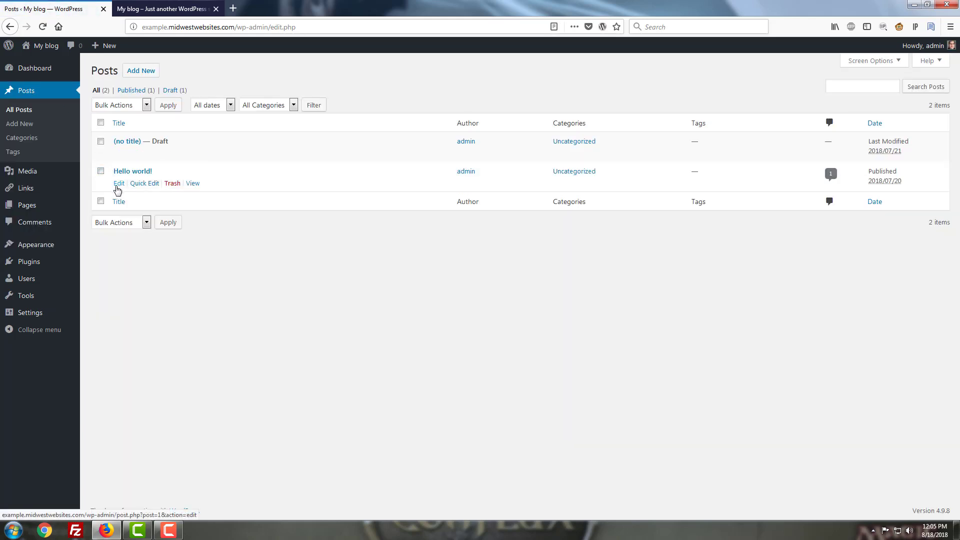
Step: Add [widget id="recent-comments-4"] to the Hello world! post and update it
click(119, 183)
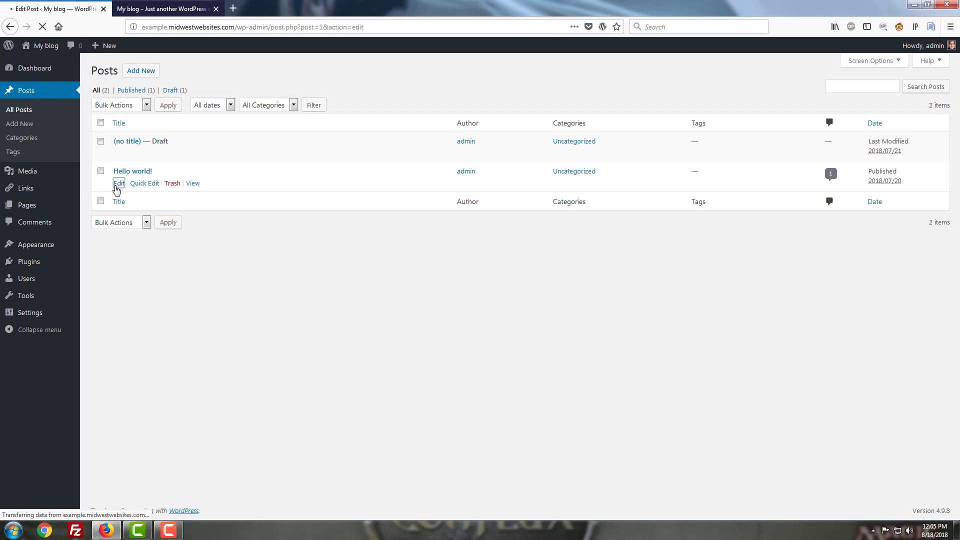
click(118, 184)
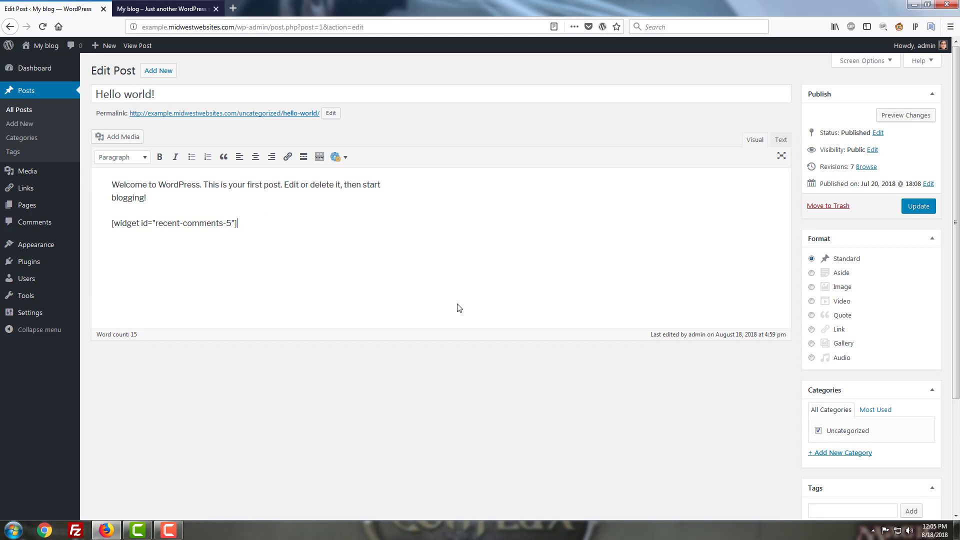
text([widget id="recent-comments-4"])
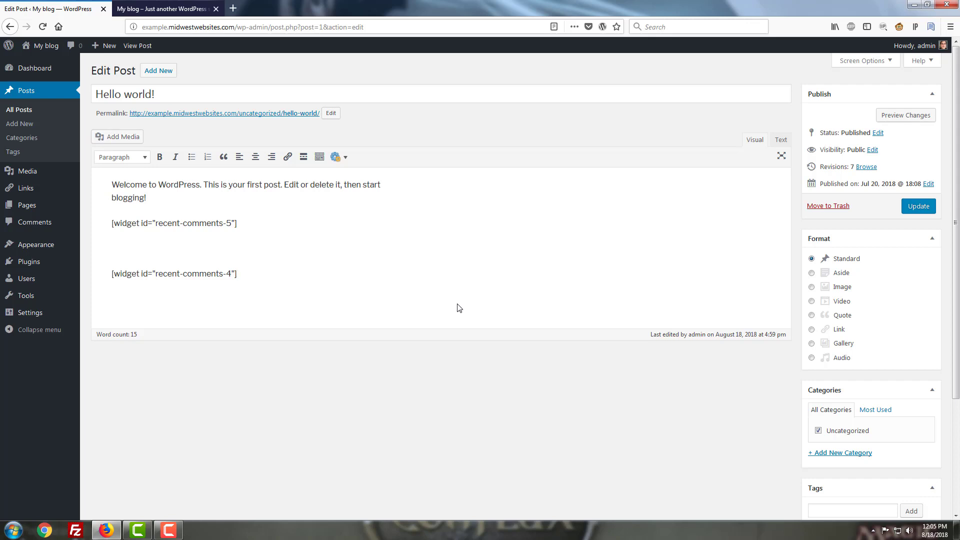
mouse_move(276, 217)
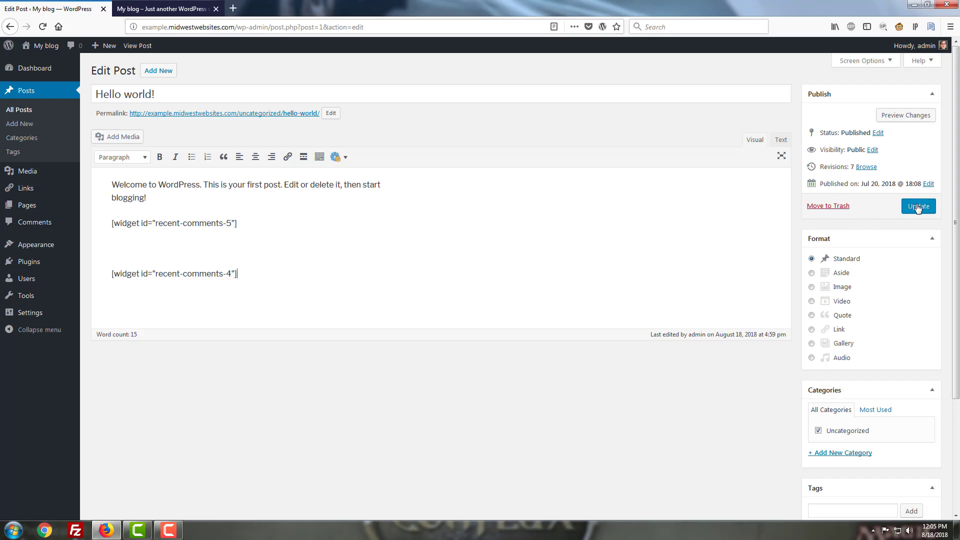
click(918, 206)
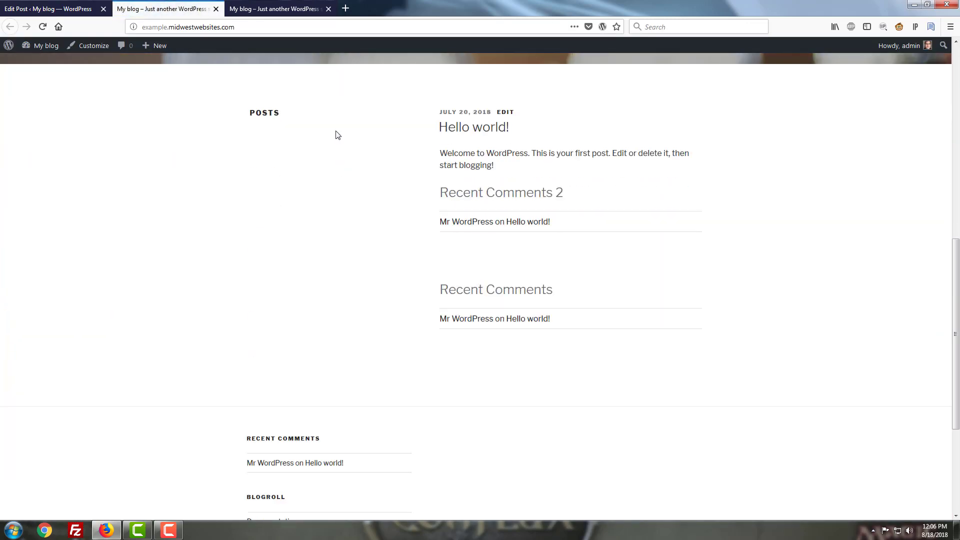
mouse_move(612, 206)
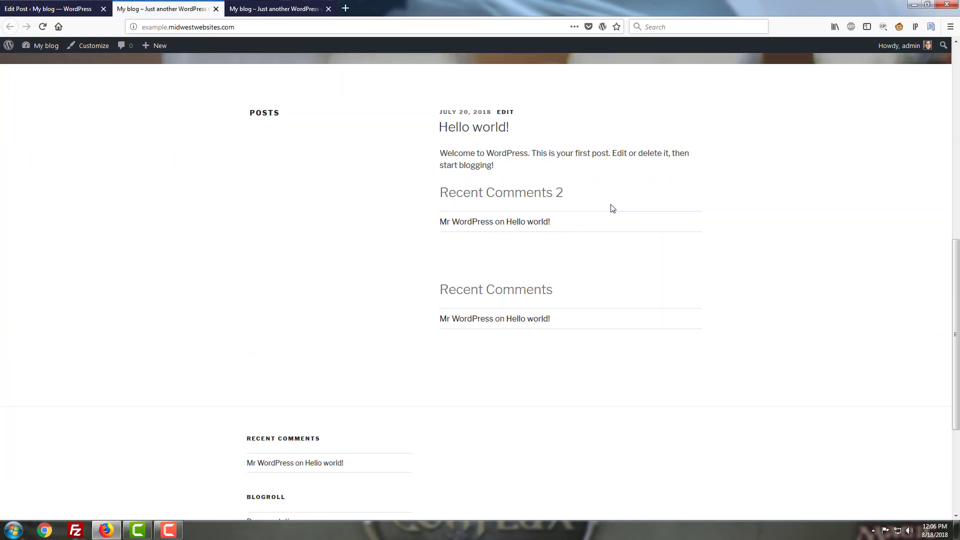
mouse_move(640, 285)
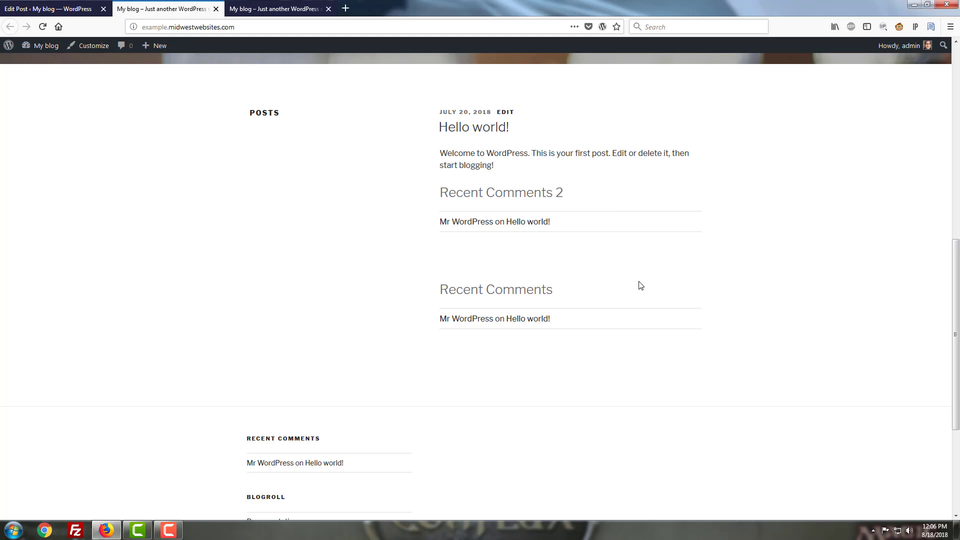
mouse_move(640, 419)
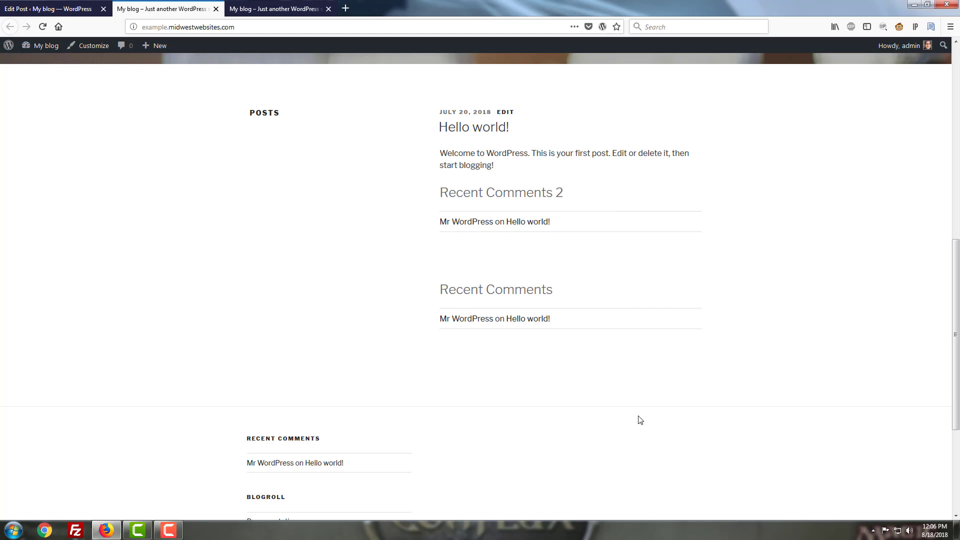